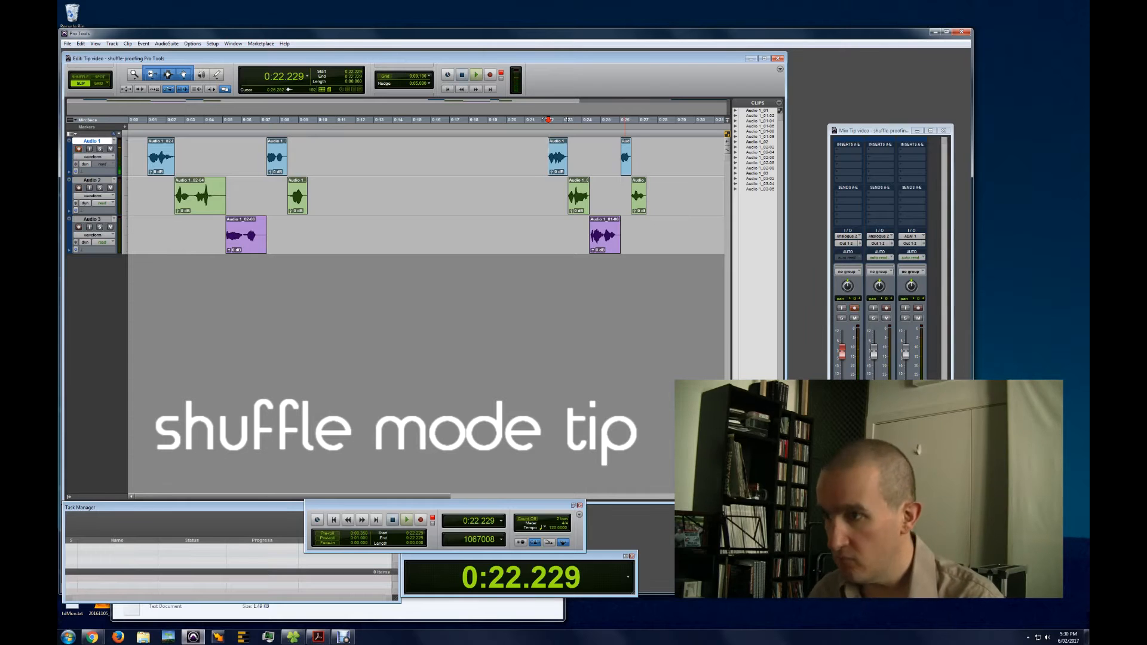
# Switch to Shuffle mode and slide the Audio 3 clip earlier, tightening later clips
pyautogui.click(407, 520)
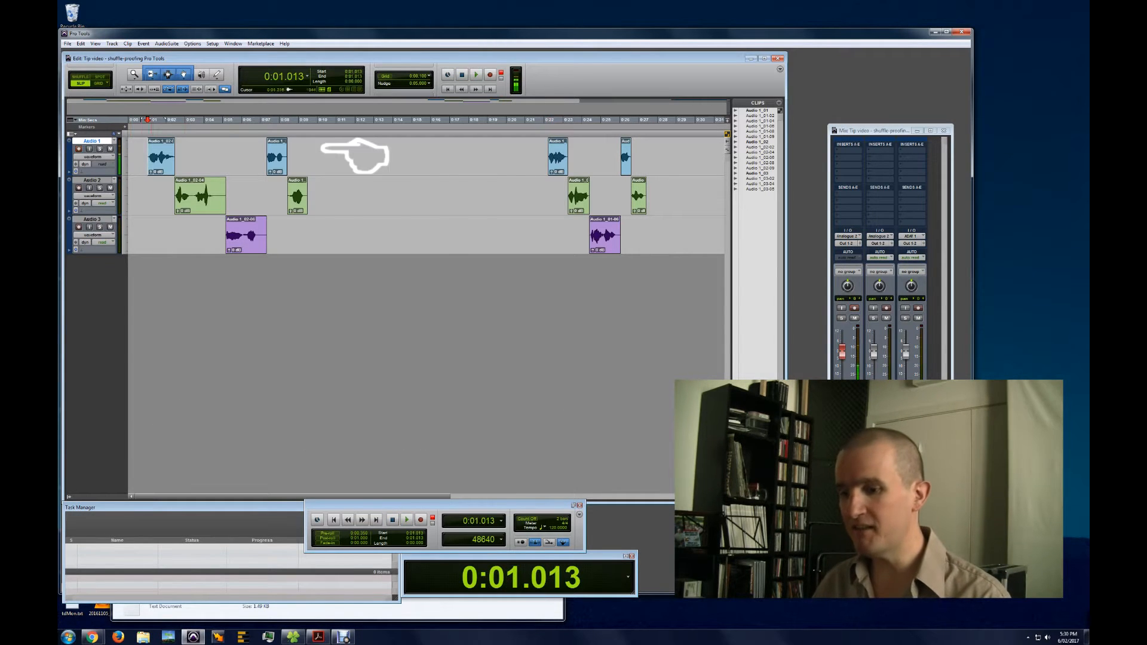
pyautogui.click(81, 77)
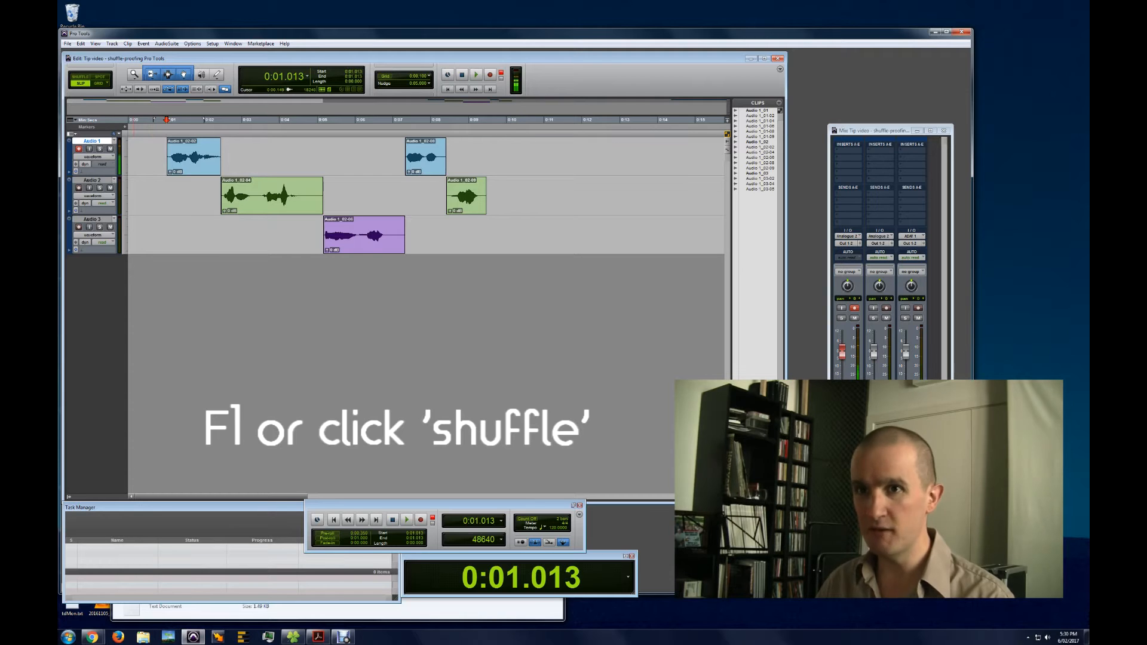
pyautogui.click(81, 78)
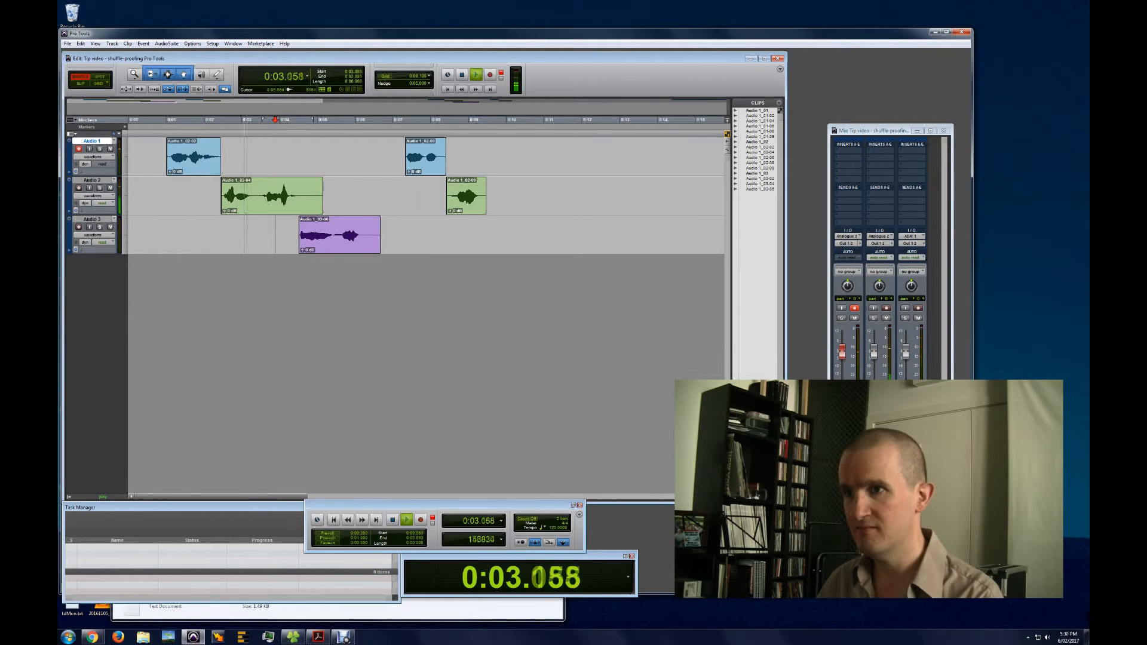
pyautogui.click(407, 520)
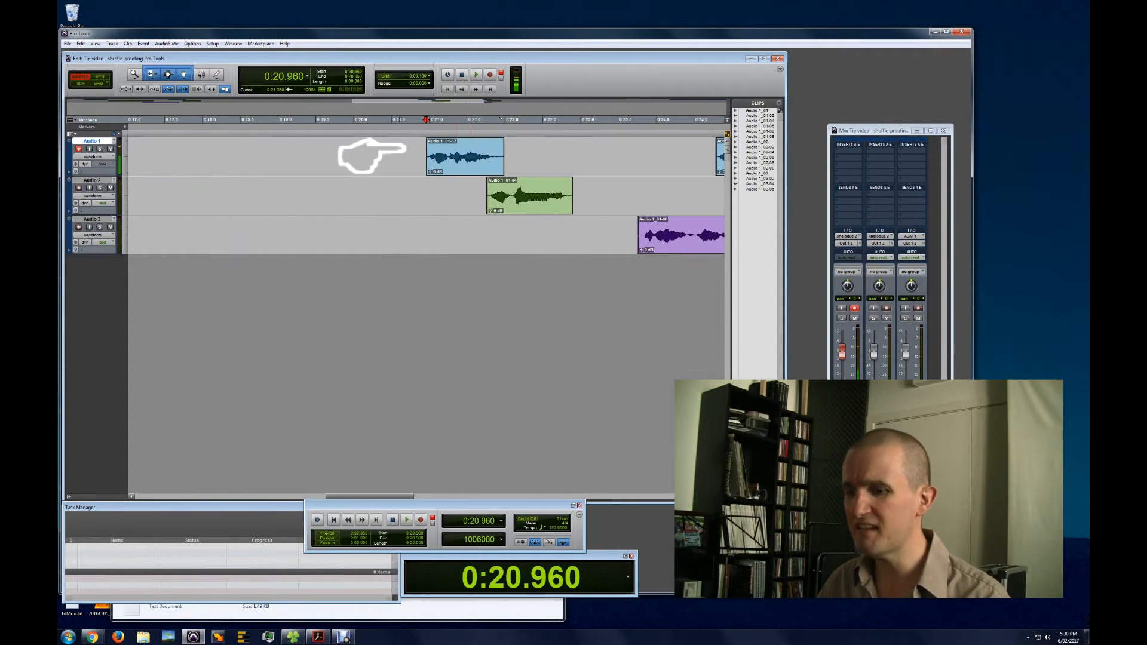
pyautogui.click(407, 519)
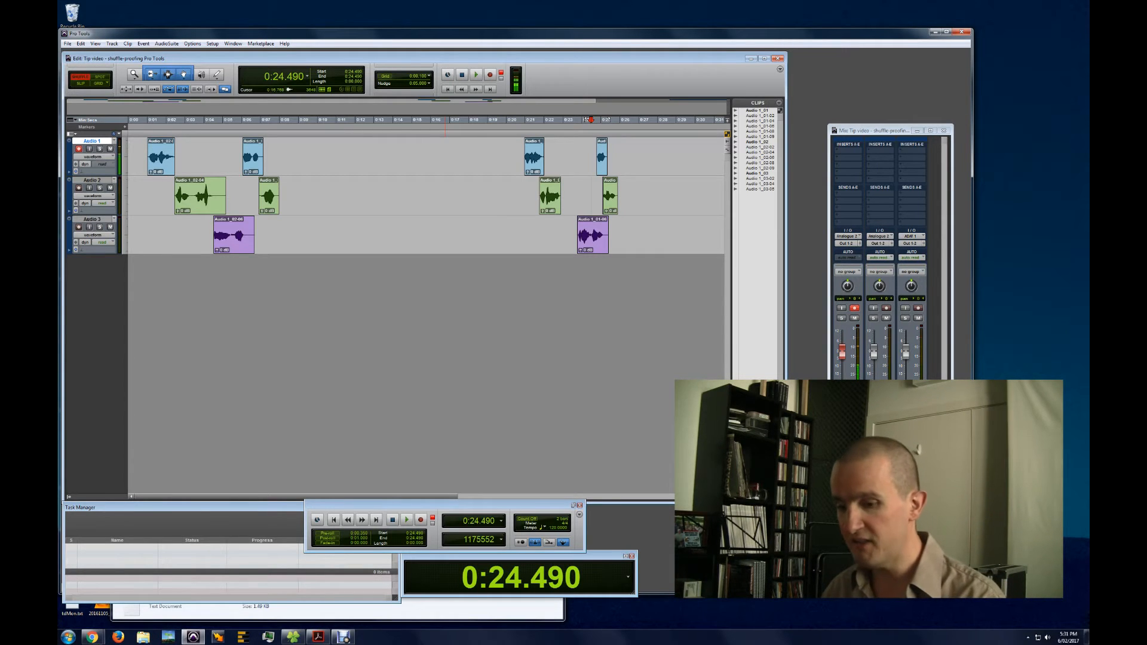
# Zoom out to show every clip on all three tracks after the shuffle
pyautogui.click(81, 84)
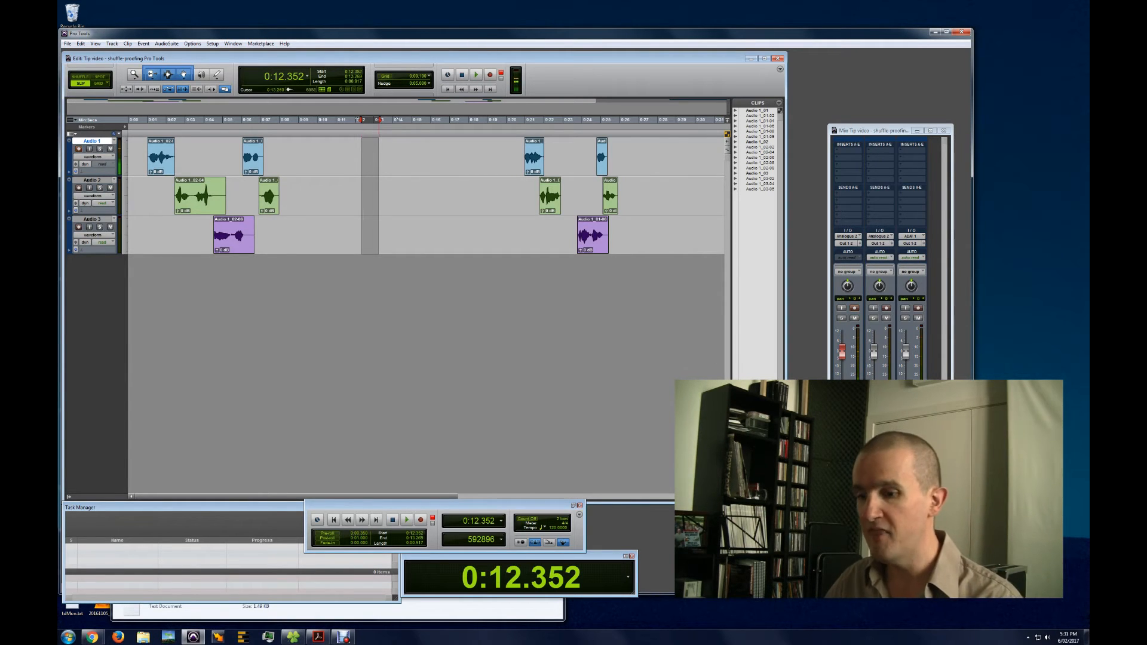
# Group the empty range across all three tracks with Ctrl+Alt+G
pyautogui.press('ctrl+alt+g')
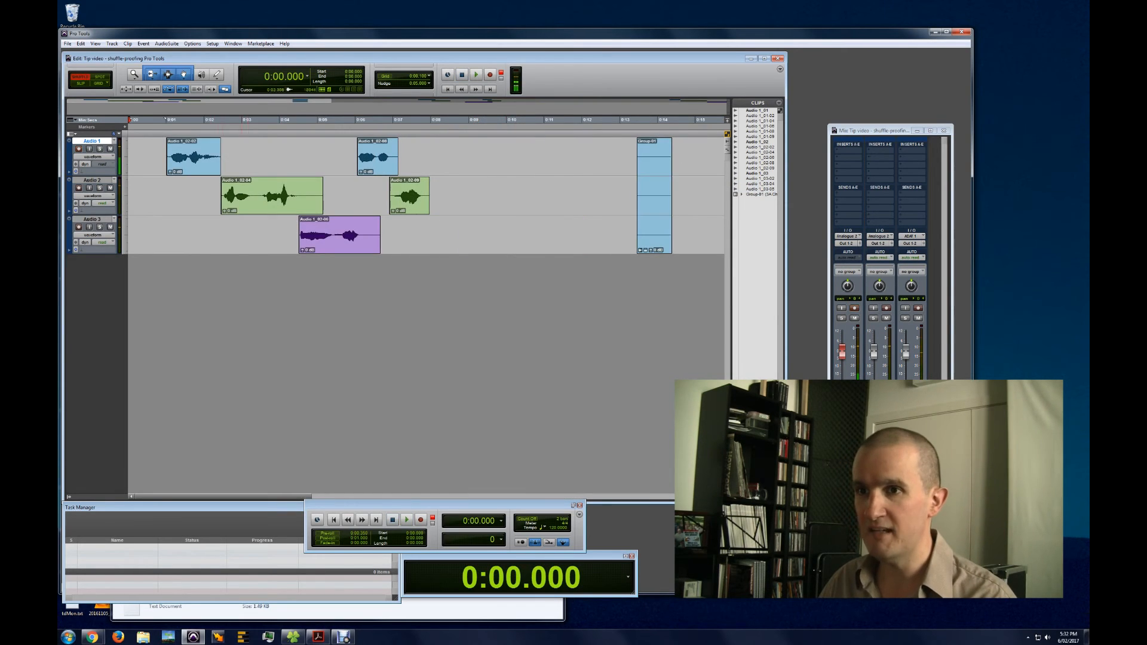
# Play back from the session start with Group 01 spanning all tracks
pyautogui.click(475, 74)
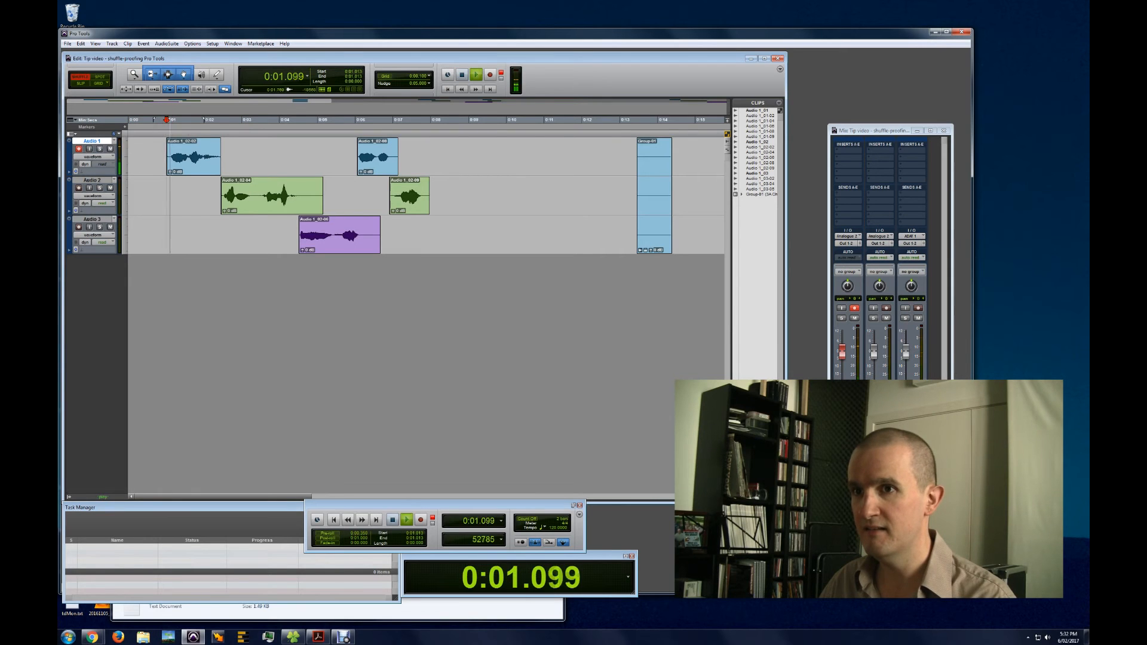